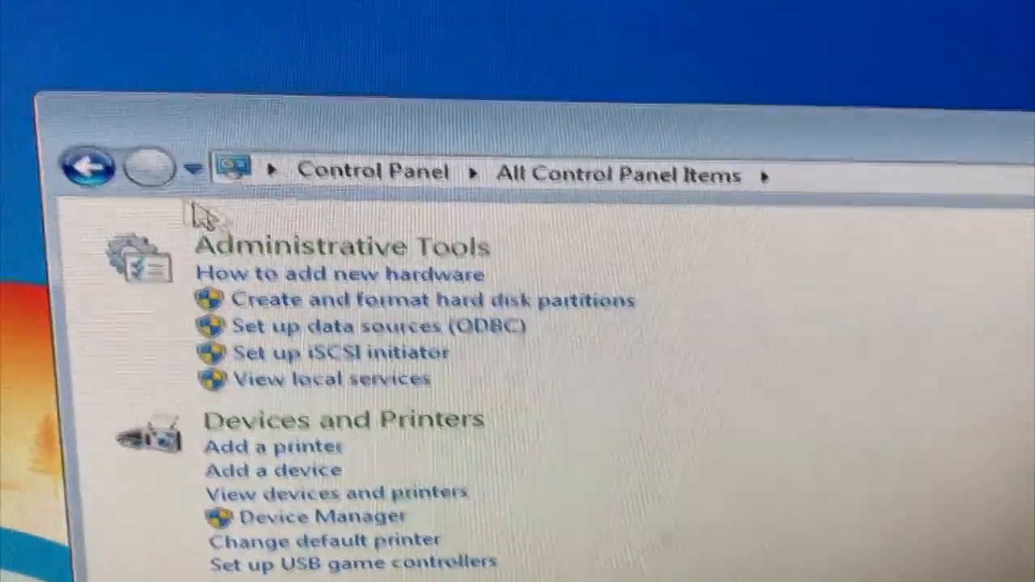
Step: Open the Administrative Tools folder from All Control Panel Items
click(319, 247)
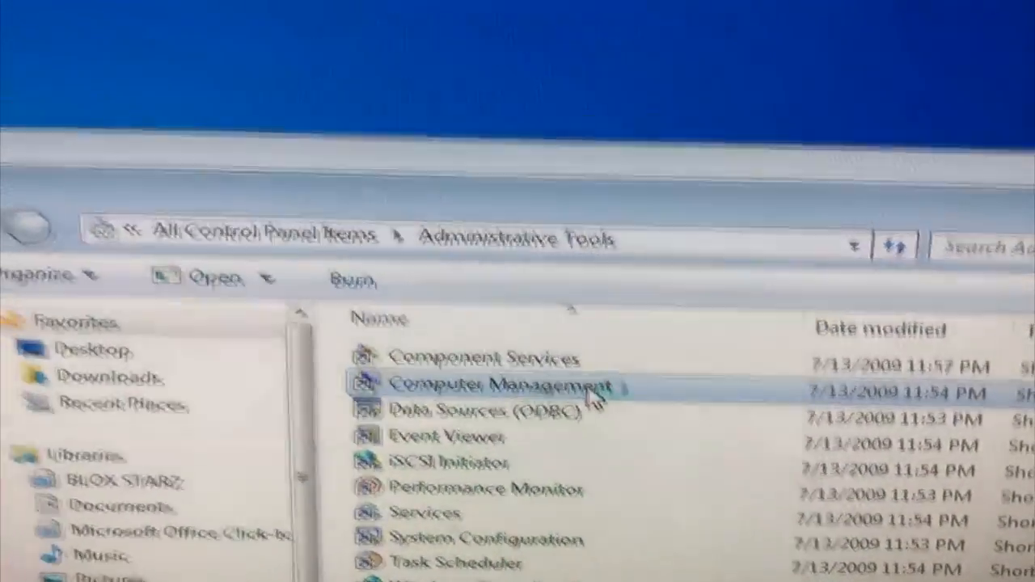
Step: Launch Computer Management to view Disk Management's disks, including the 9314 GB Disk 2
double_click(485, 383)
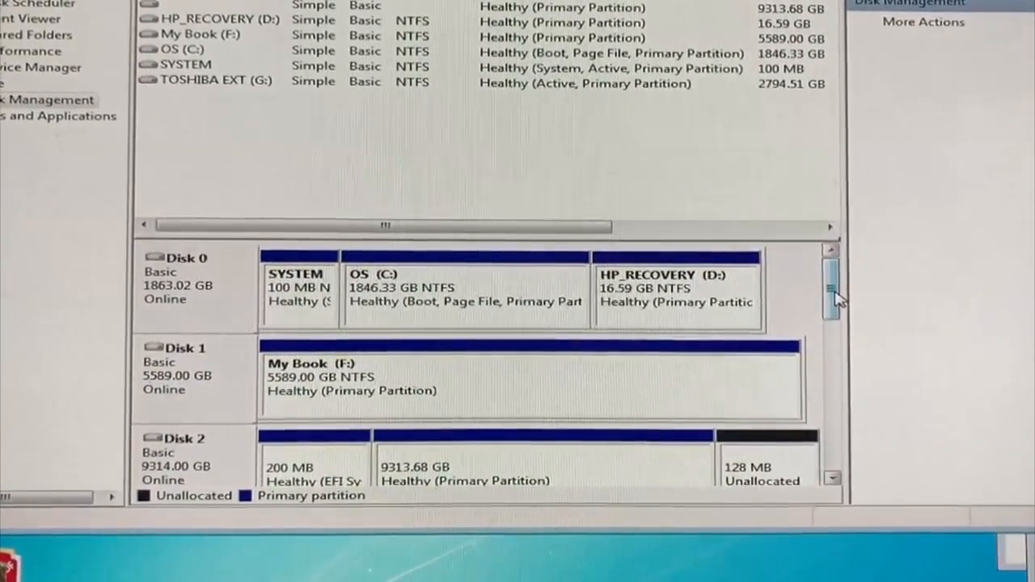
Step: Scroll down through the Disk Management disk list
scroll(down, 3)
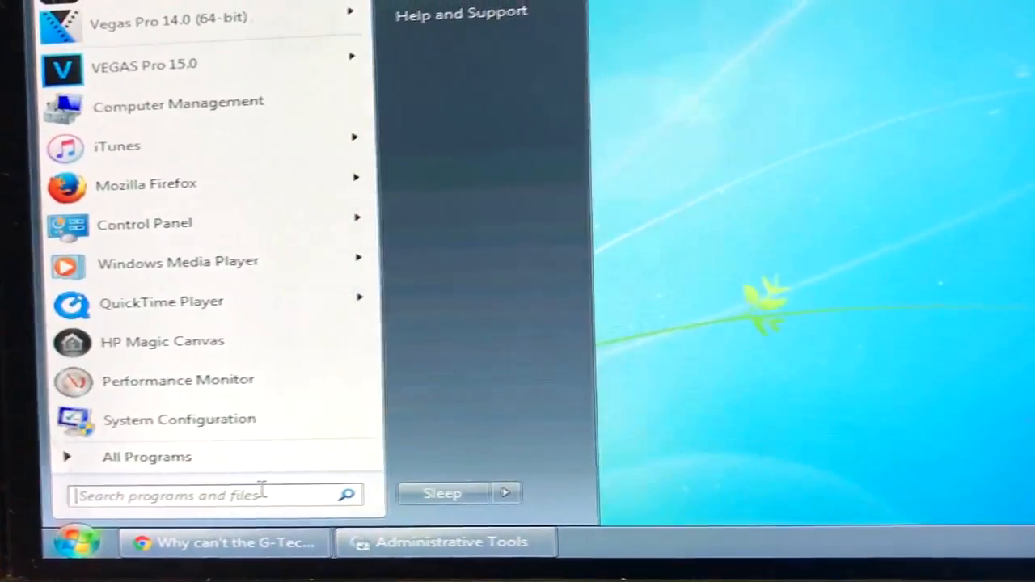
Step: Run cmd as administrator from Start search and approve the UAC prompt
text(cmd)
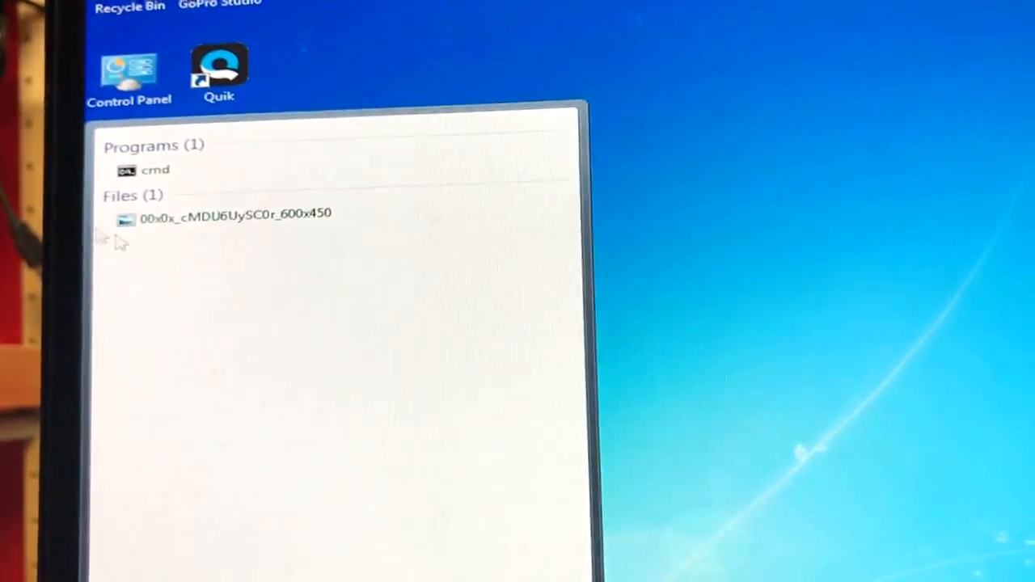
right_click(146, 171)
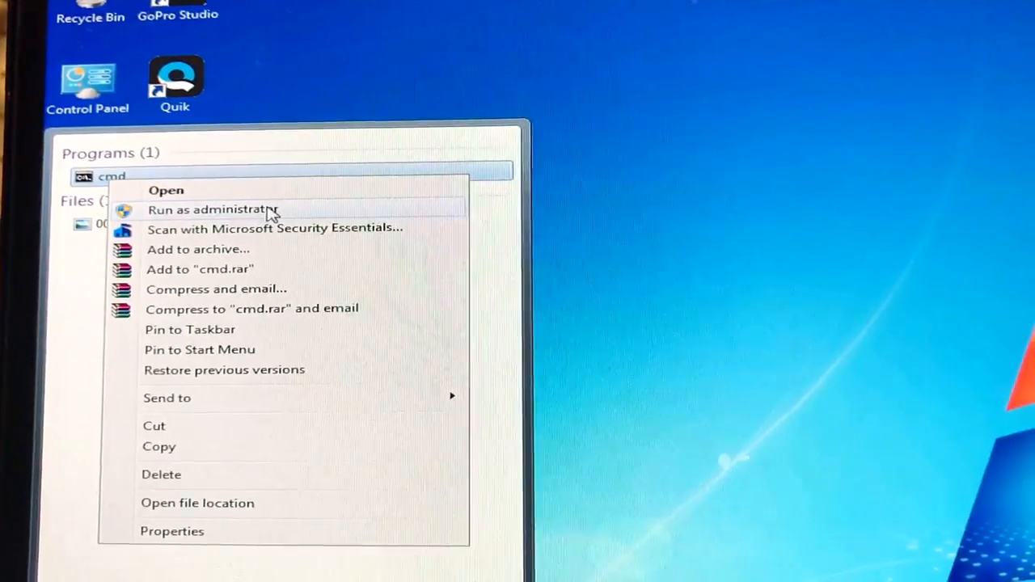
click(211, 209)
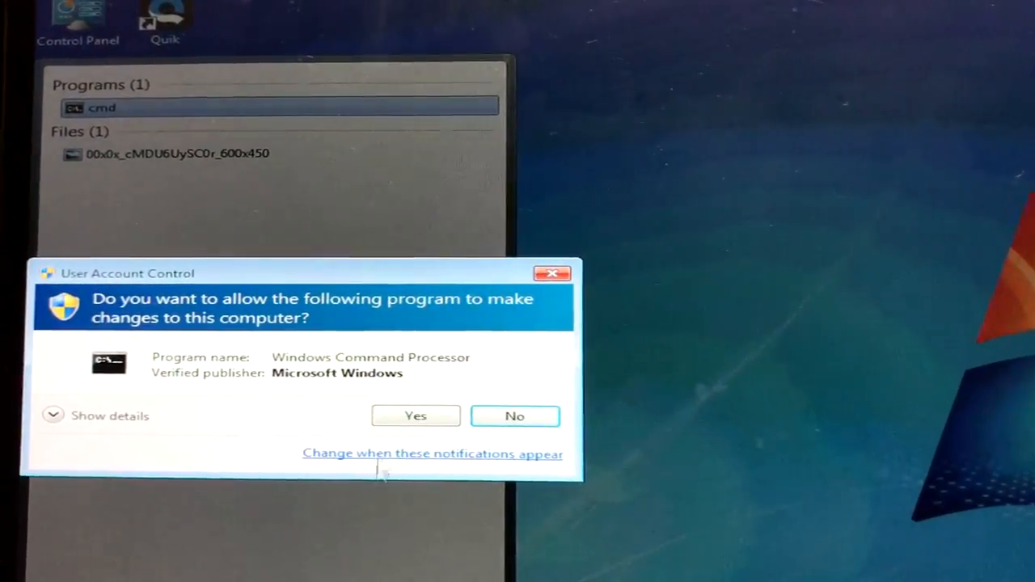
click(415, 415)
text(disk)
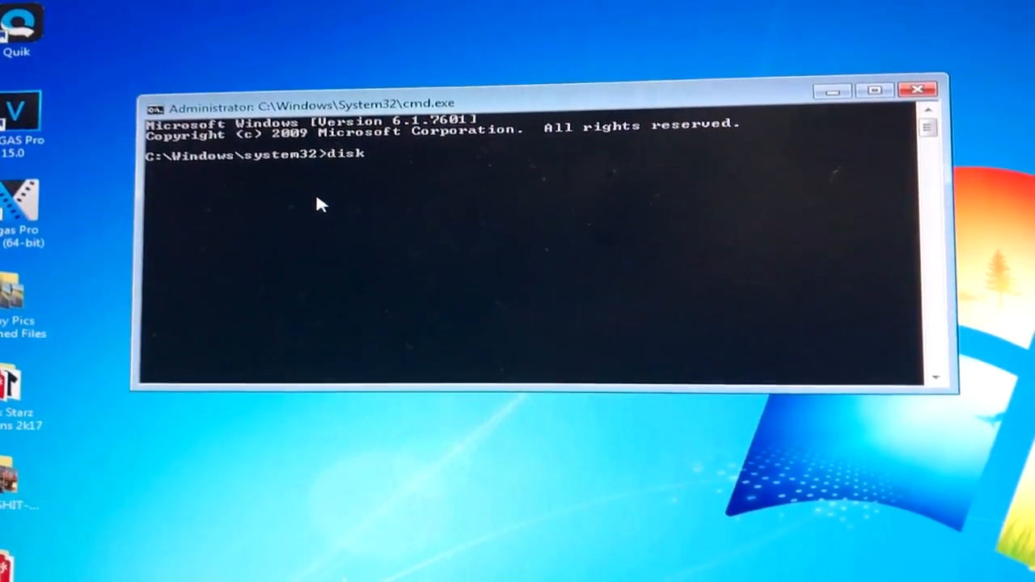
Step: Launch diskpart and run 'select disk 2'
text(part)
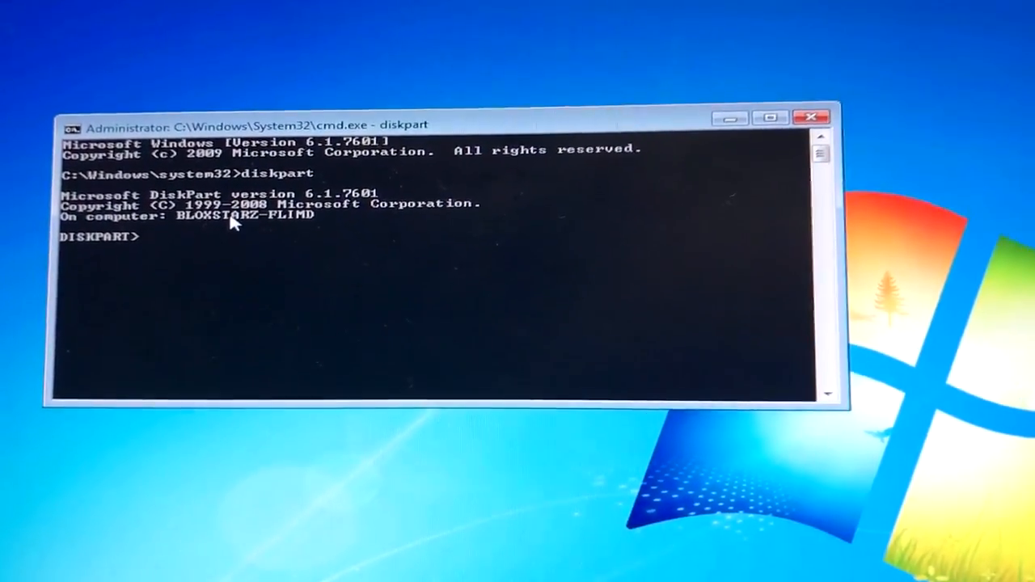
text(sel)
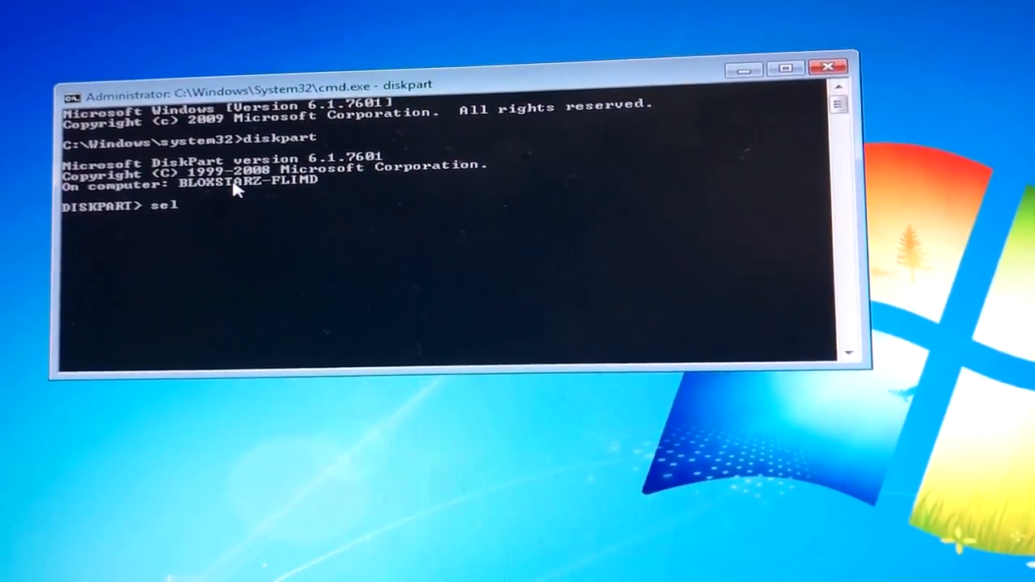
text(ect)
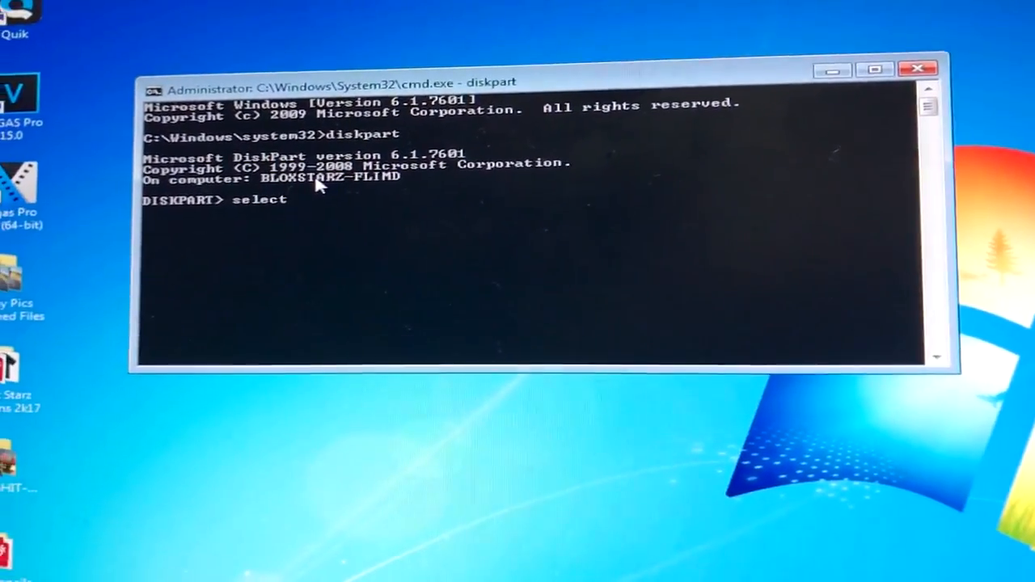
text(disk)
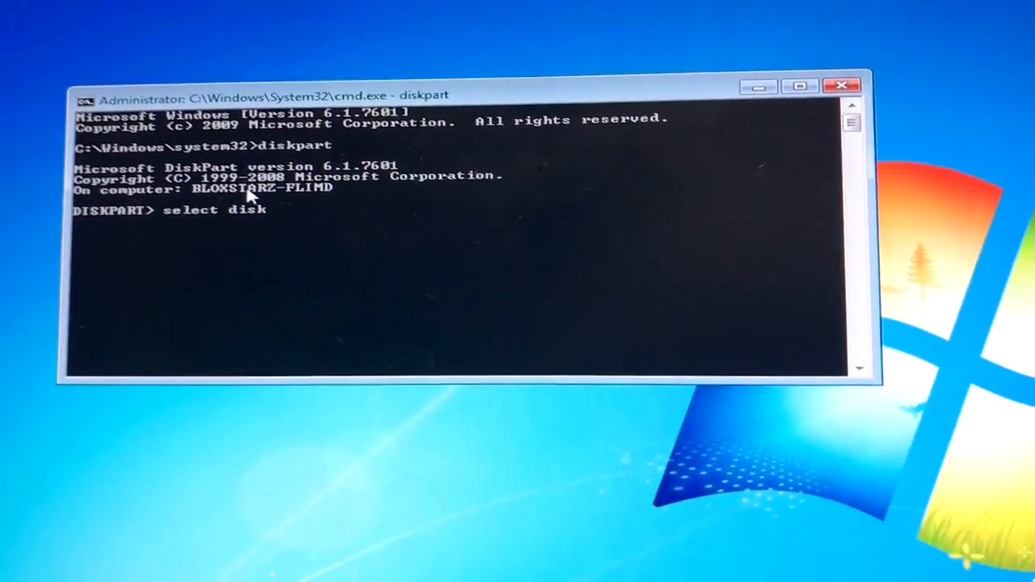
text(2)
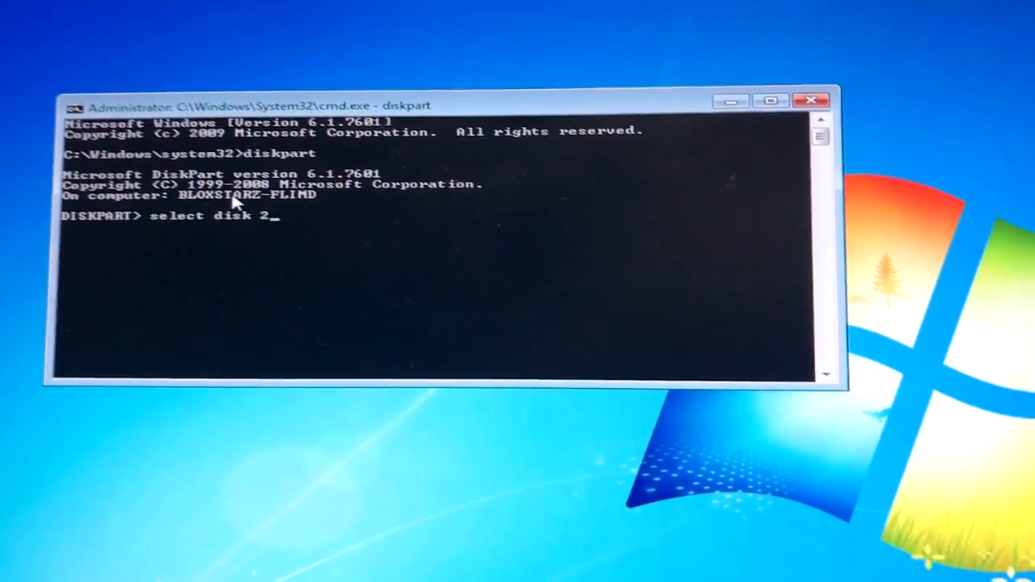
key(Enter)
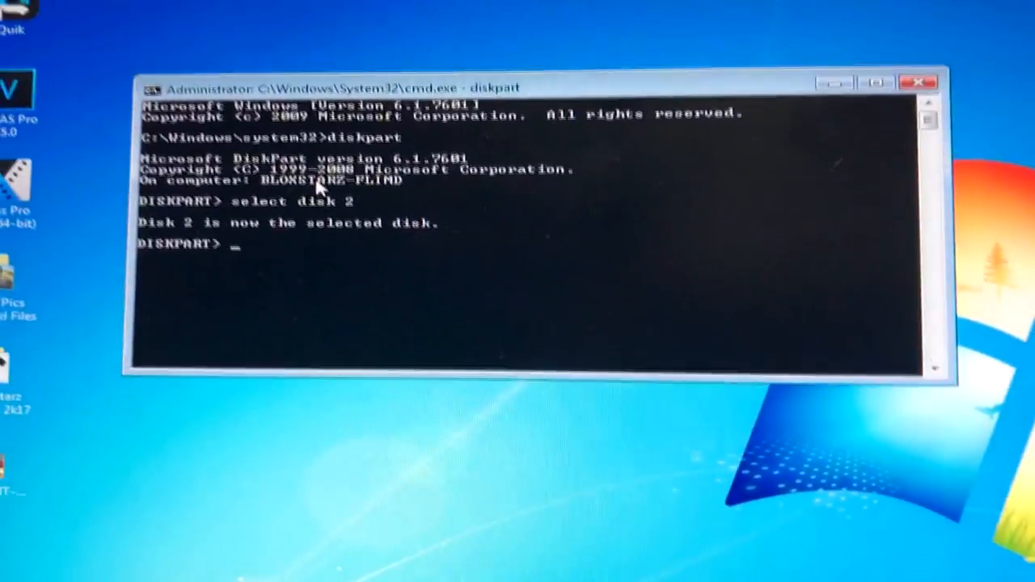
text(cl)
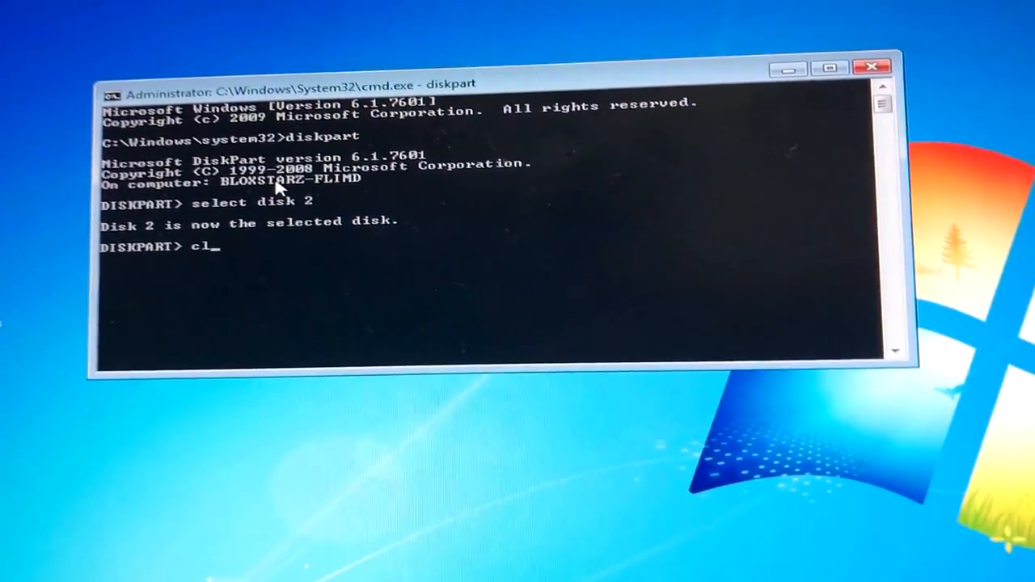
Step: Run 'clean' on Disk 2, exit DiskPart, and reopen the Start menu
text(ean)
text(exit)
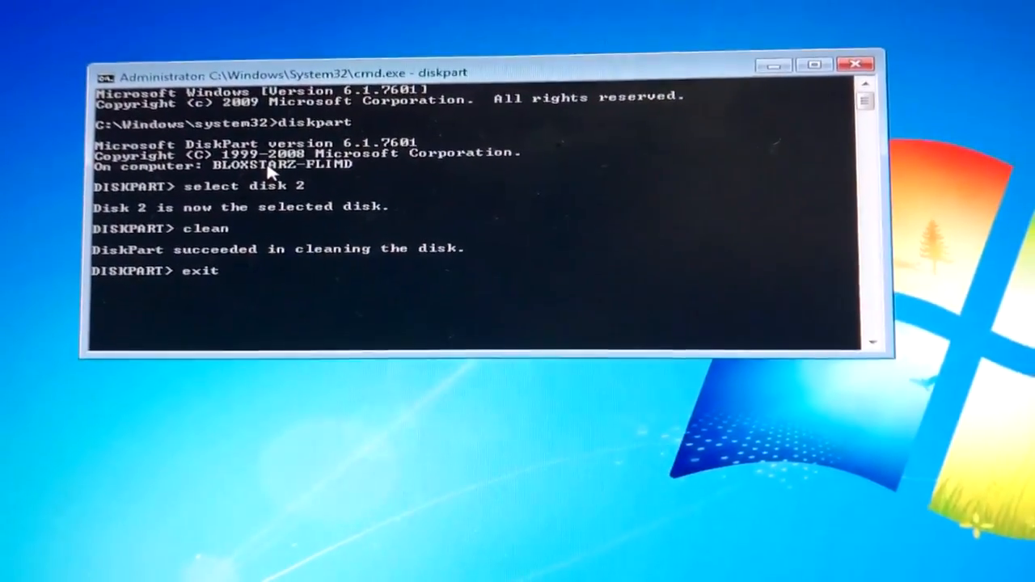
key(Enter)
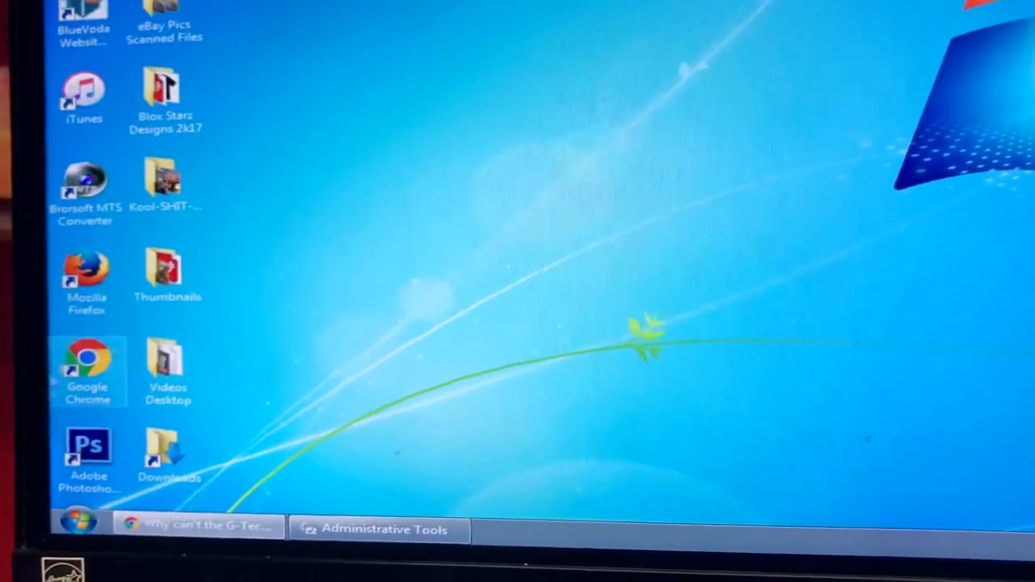
click(79, 523)
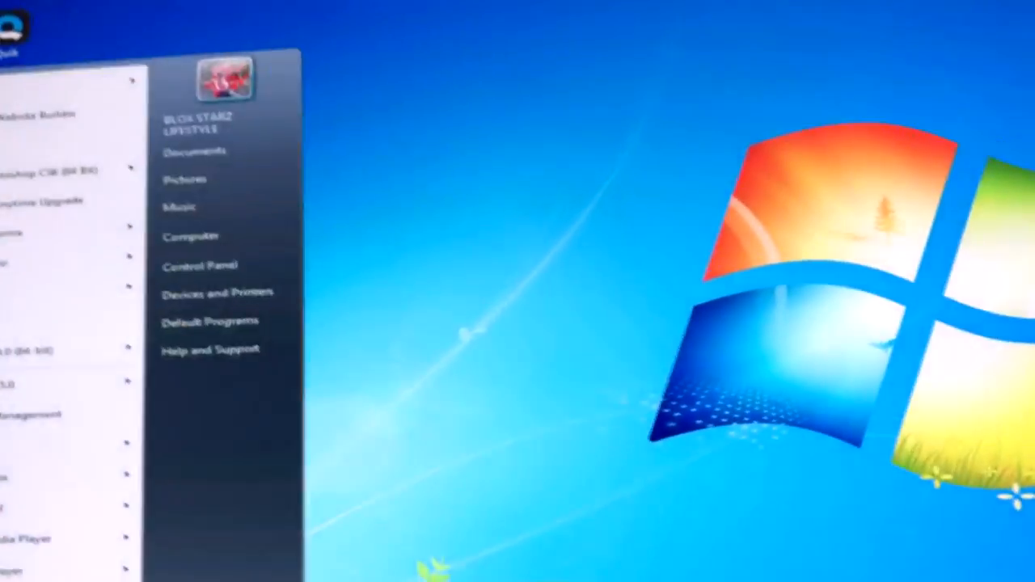
Step: Open Control Panel from the Start menu to reach Administrative Tools
click(199, 265)
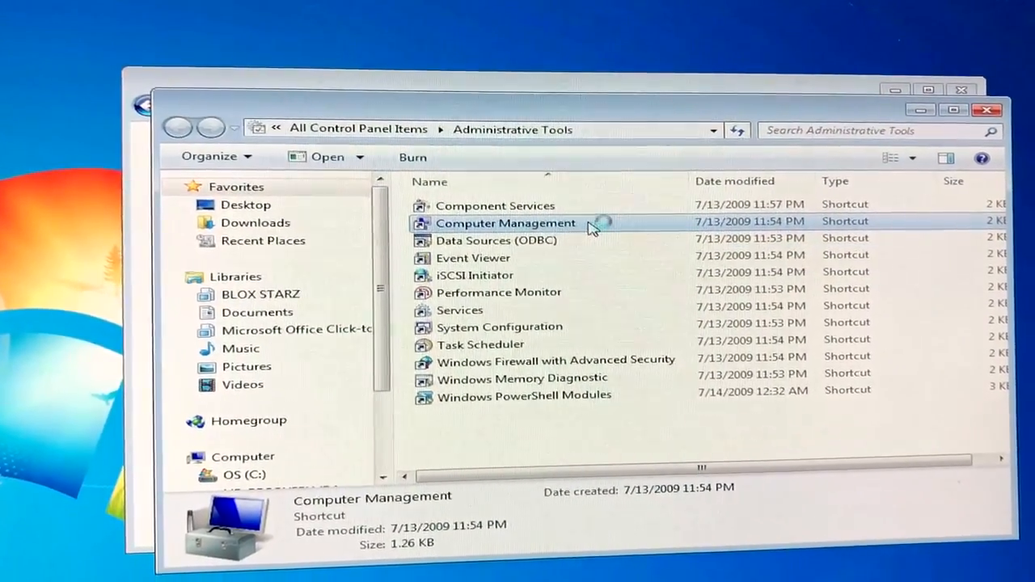
Step: Launch Computer Management and select Disk Management under Storage
double_click(506, 223)
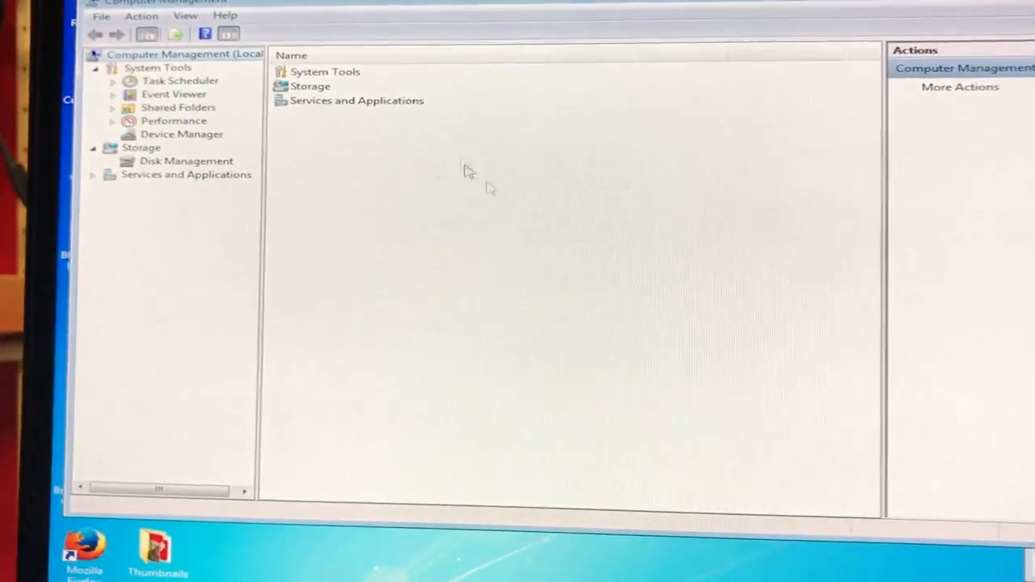
click(172, 168)
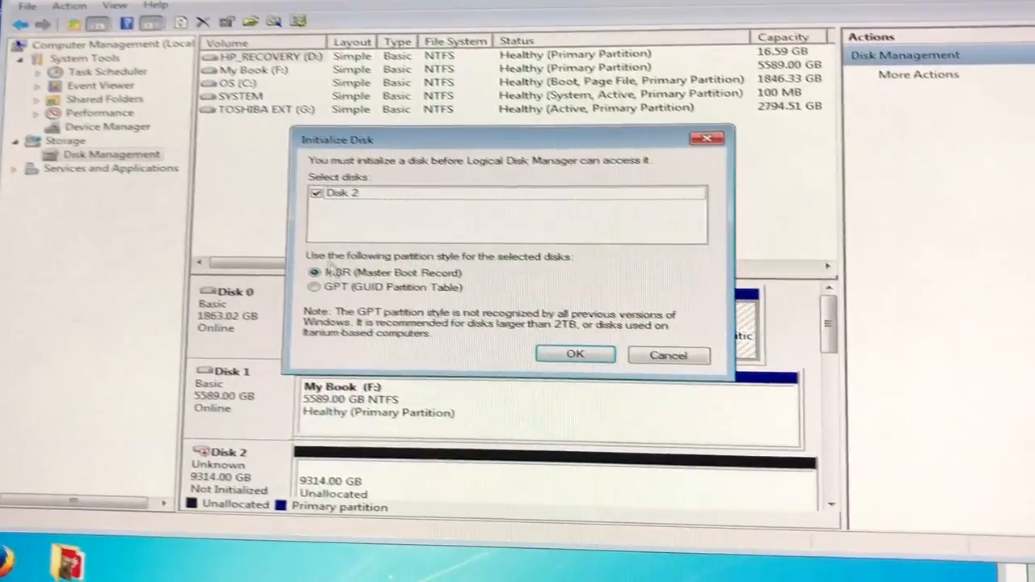
Step: Toggle the Initialize Disk partition style between MBR and GPT, ending on GPT
click(325, 330)
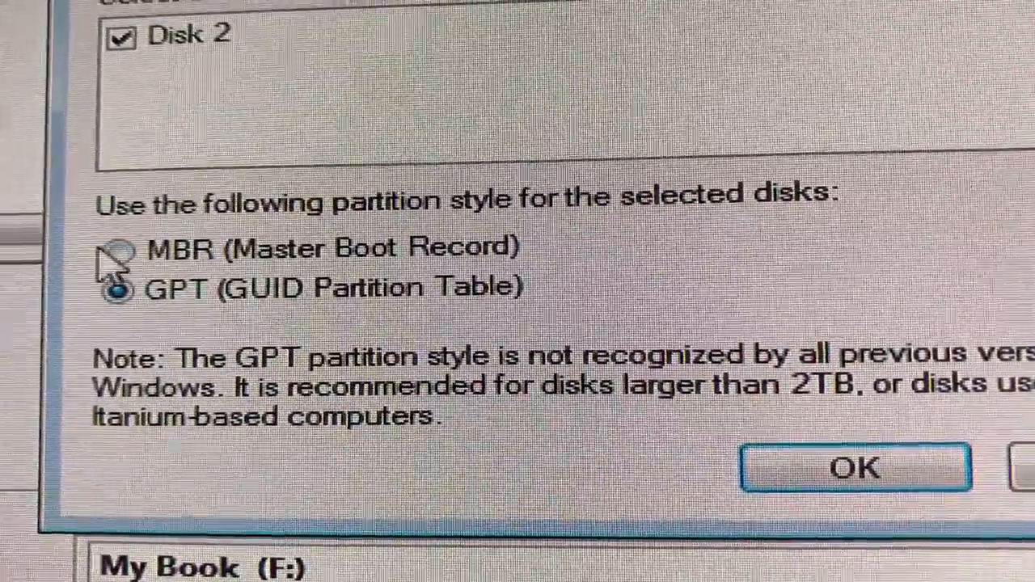
click(119, 251)
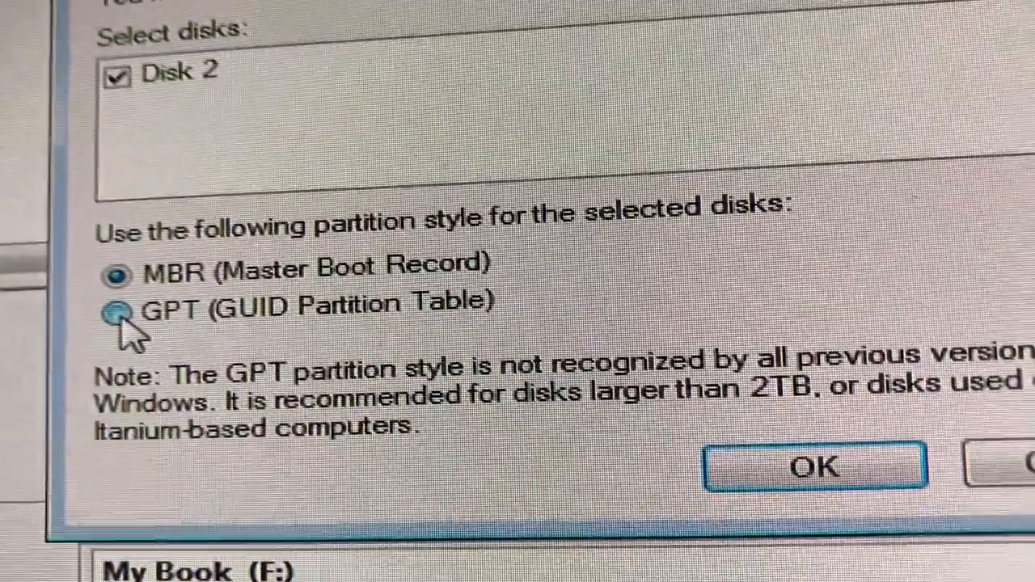
click(116, 311)
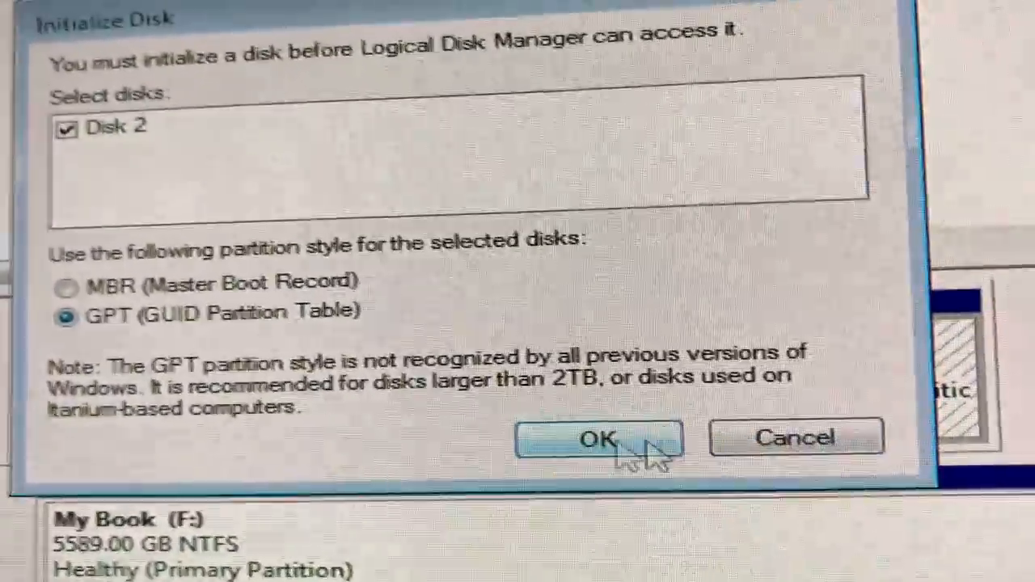
Step: Initialize Disk 2, then set up a full-size NTFS New Simple Volume lettered L
click(609, 438)
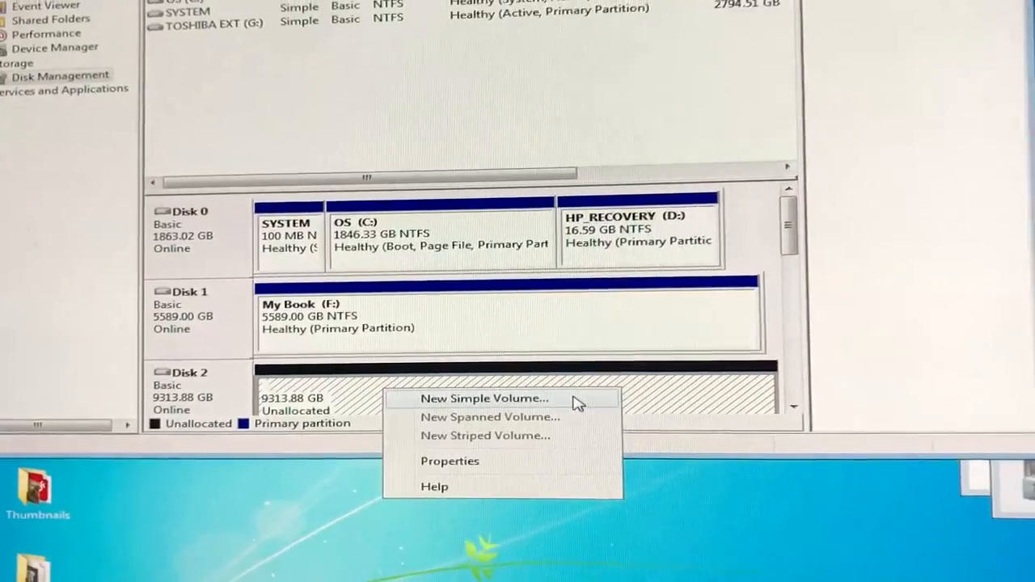
click(485, 398)
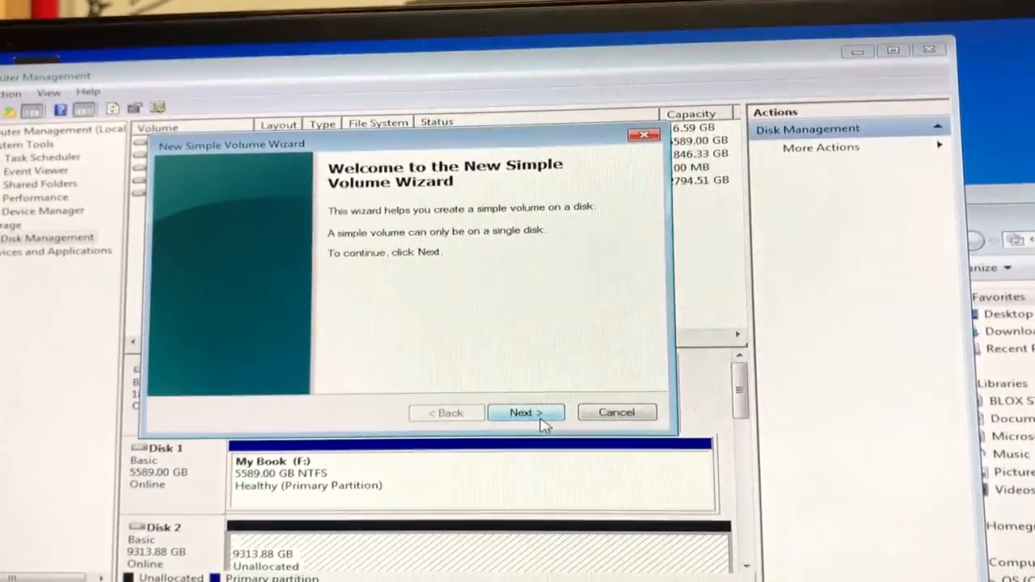
click(526, 412)
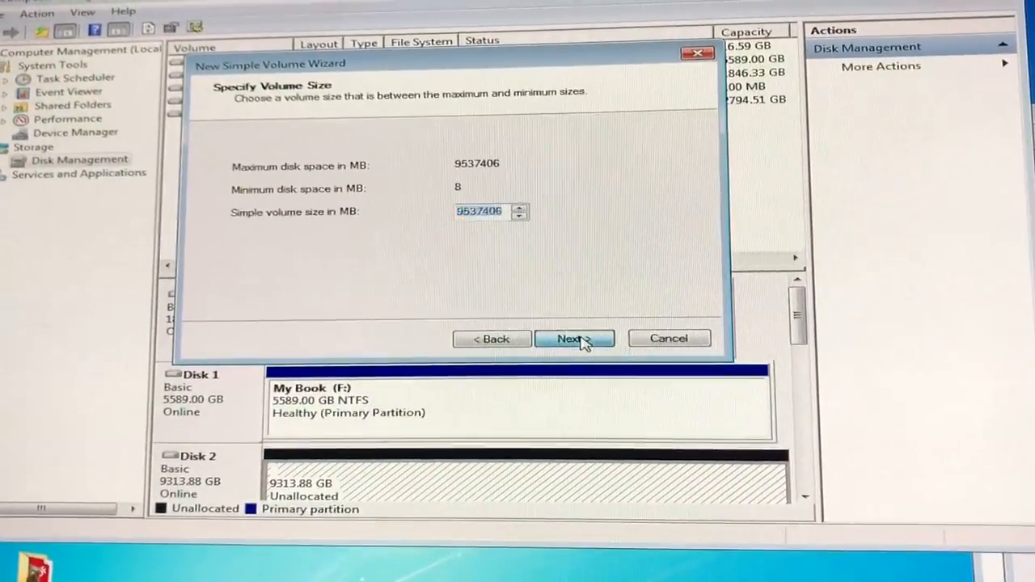
click(575, 338)
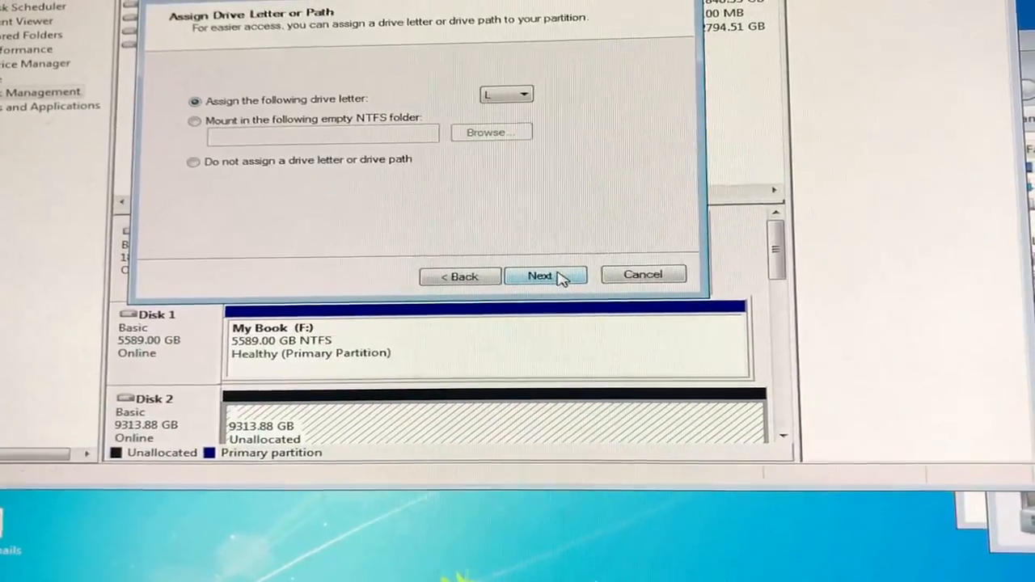
click(545, 275)
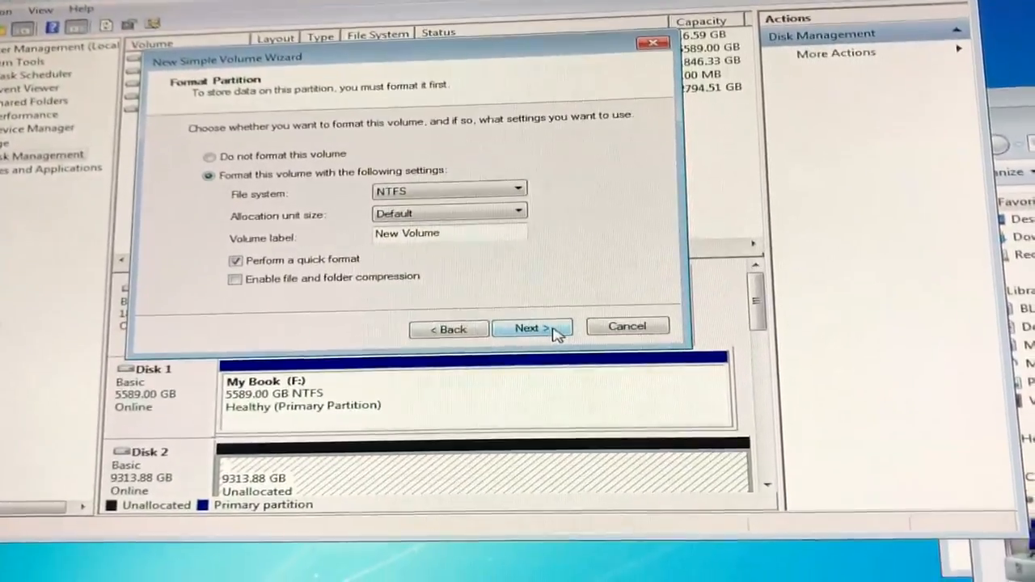
click(532, 328)
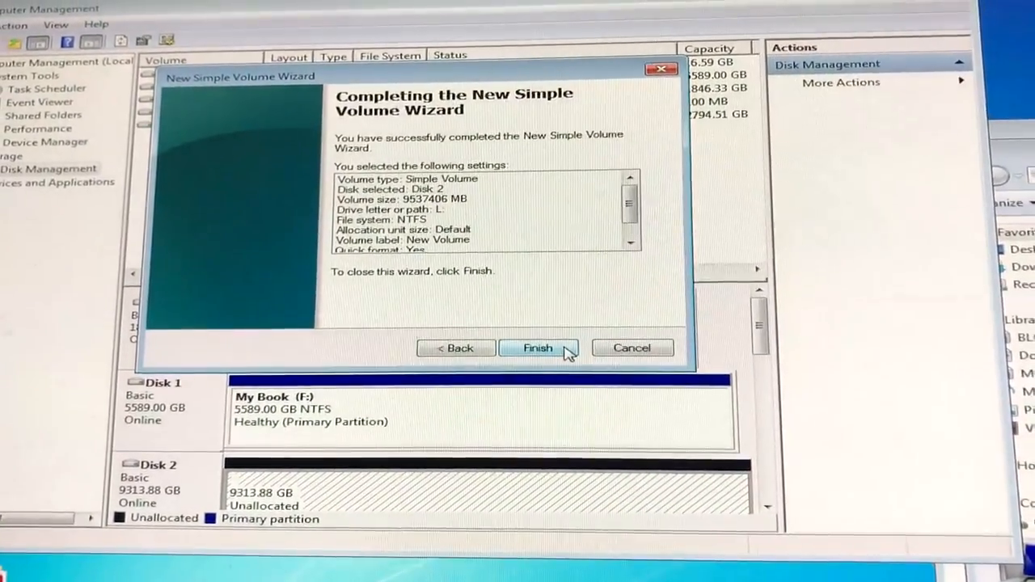
Step: Finish the New Simple Volume wizard and open New Volume (L:) in Explorer
click(538, 347)
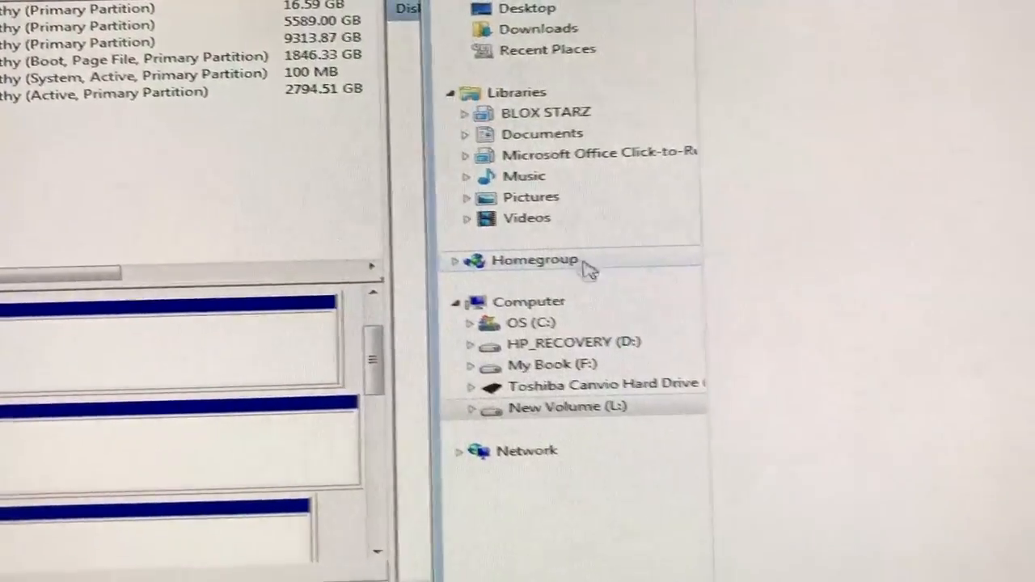
click(571, 406)
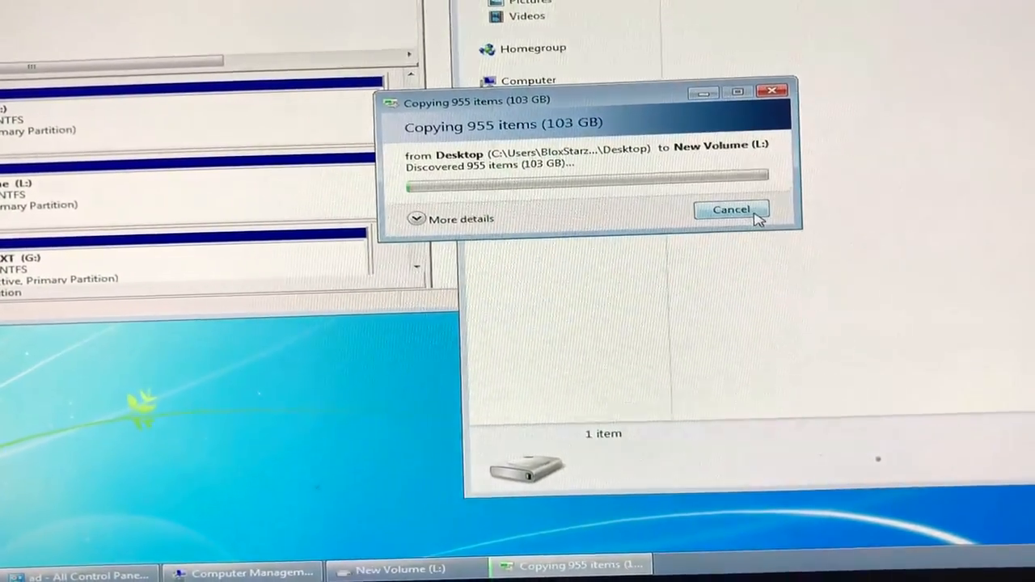
Step: Cancel the Desktop copy and open New Volume (L:), showing 9.09 TB free
click(732, 209)
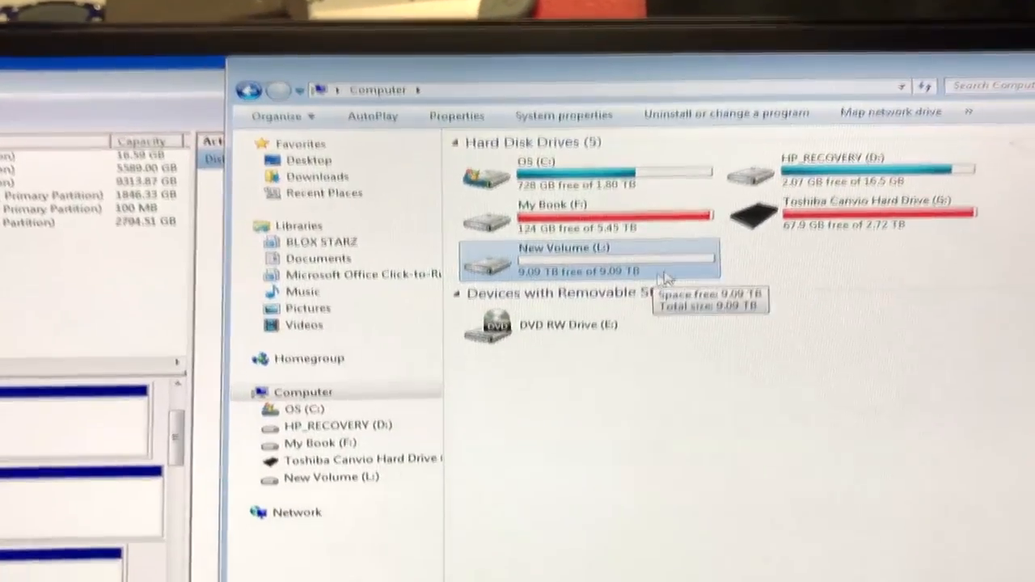
double_click(591, 257)
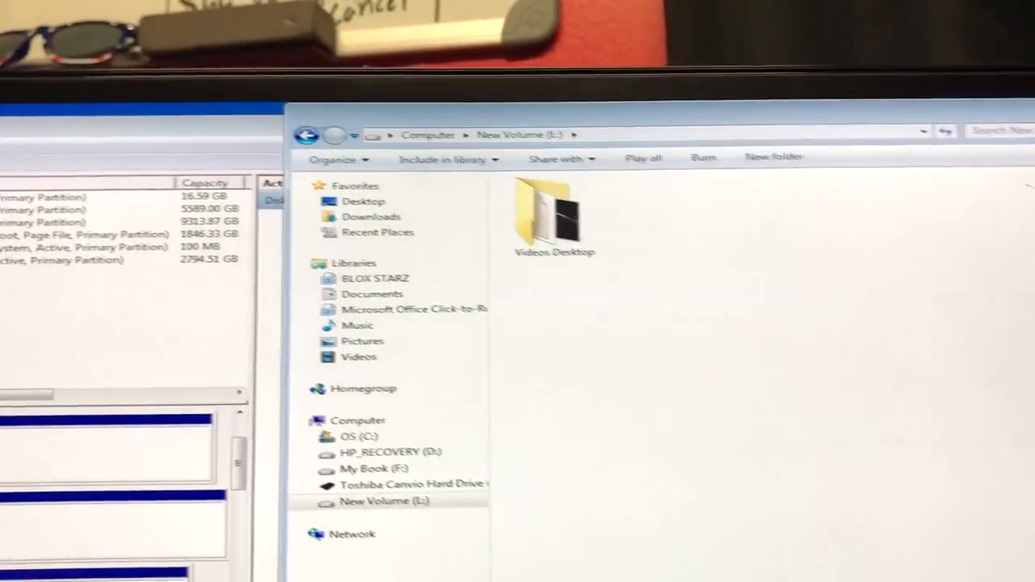